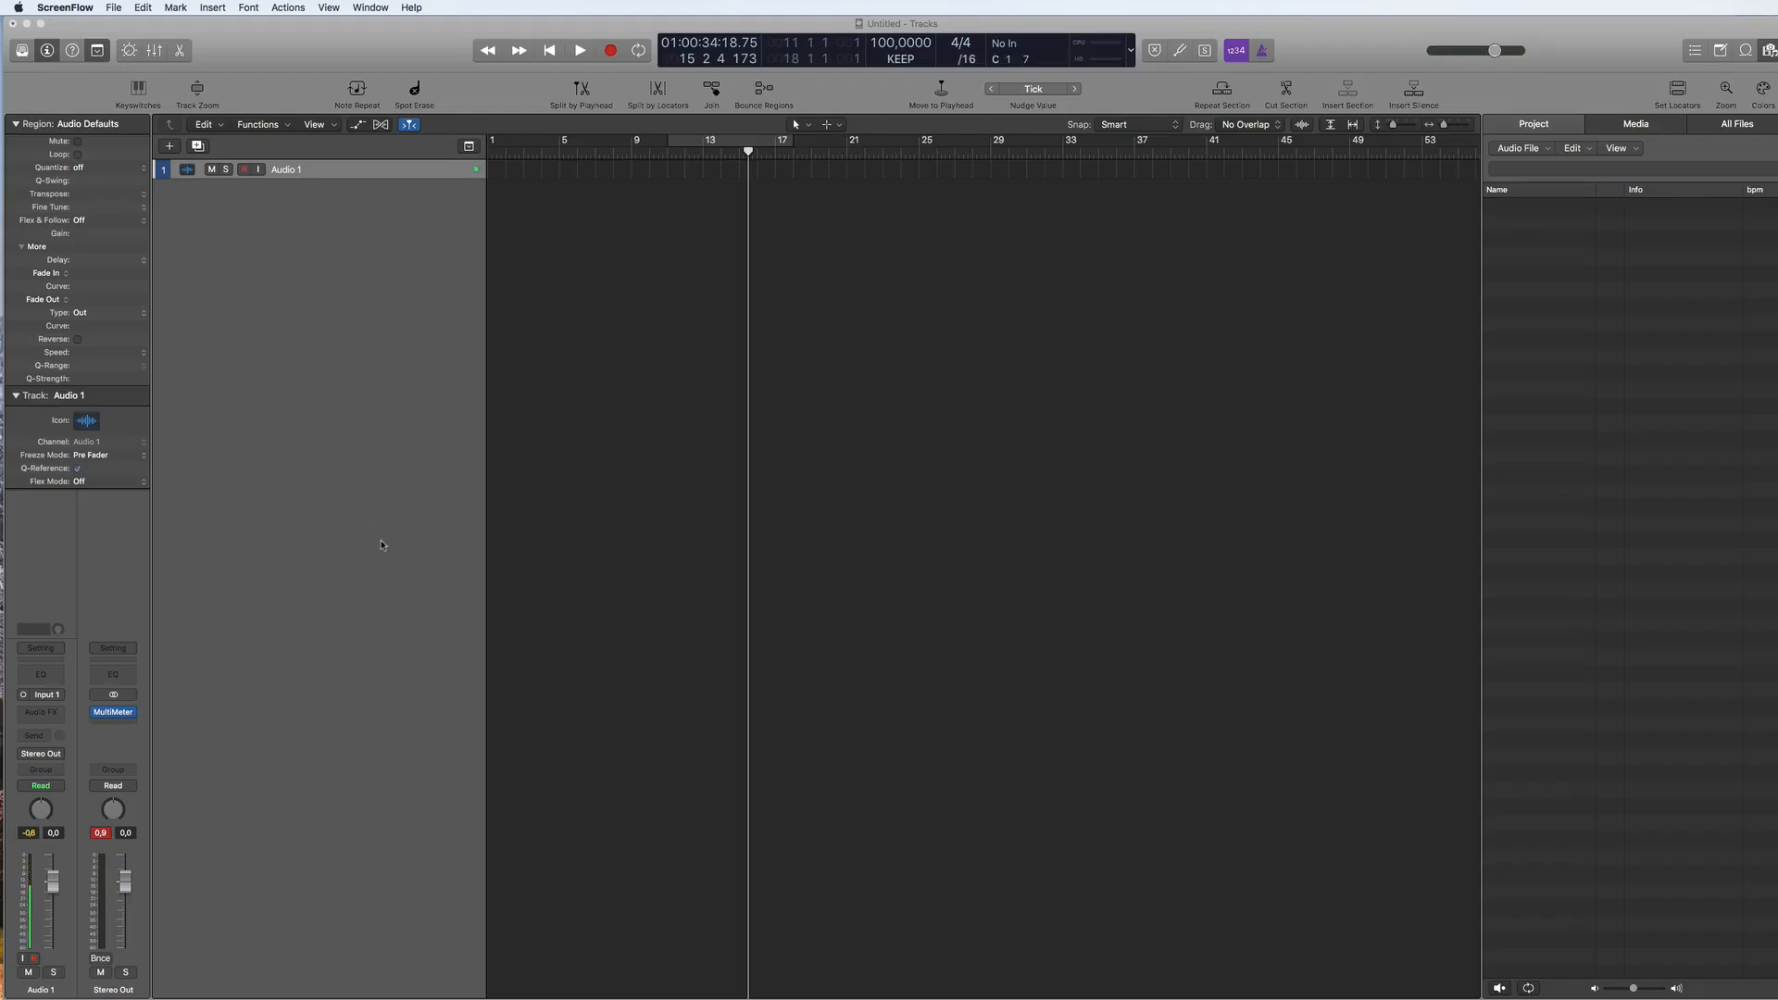
{"action": "mouse_move", "coordinate": [806, 317]}
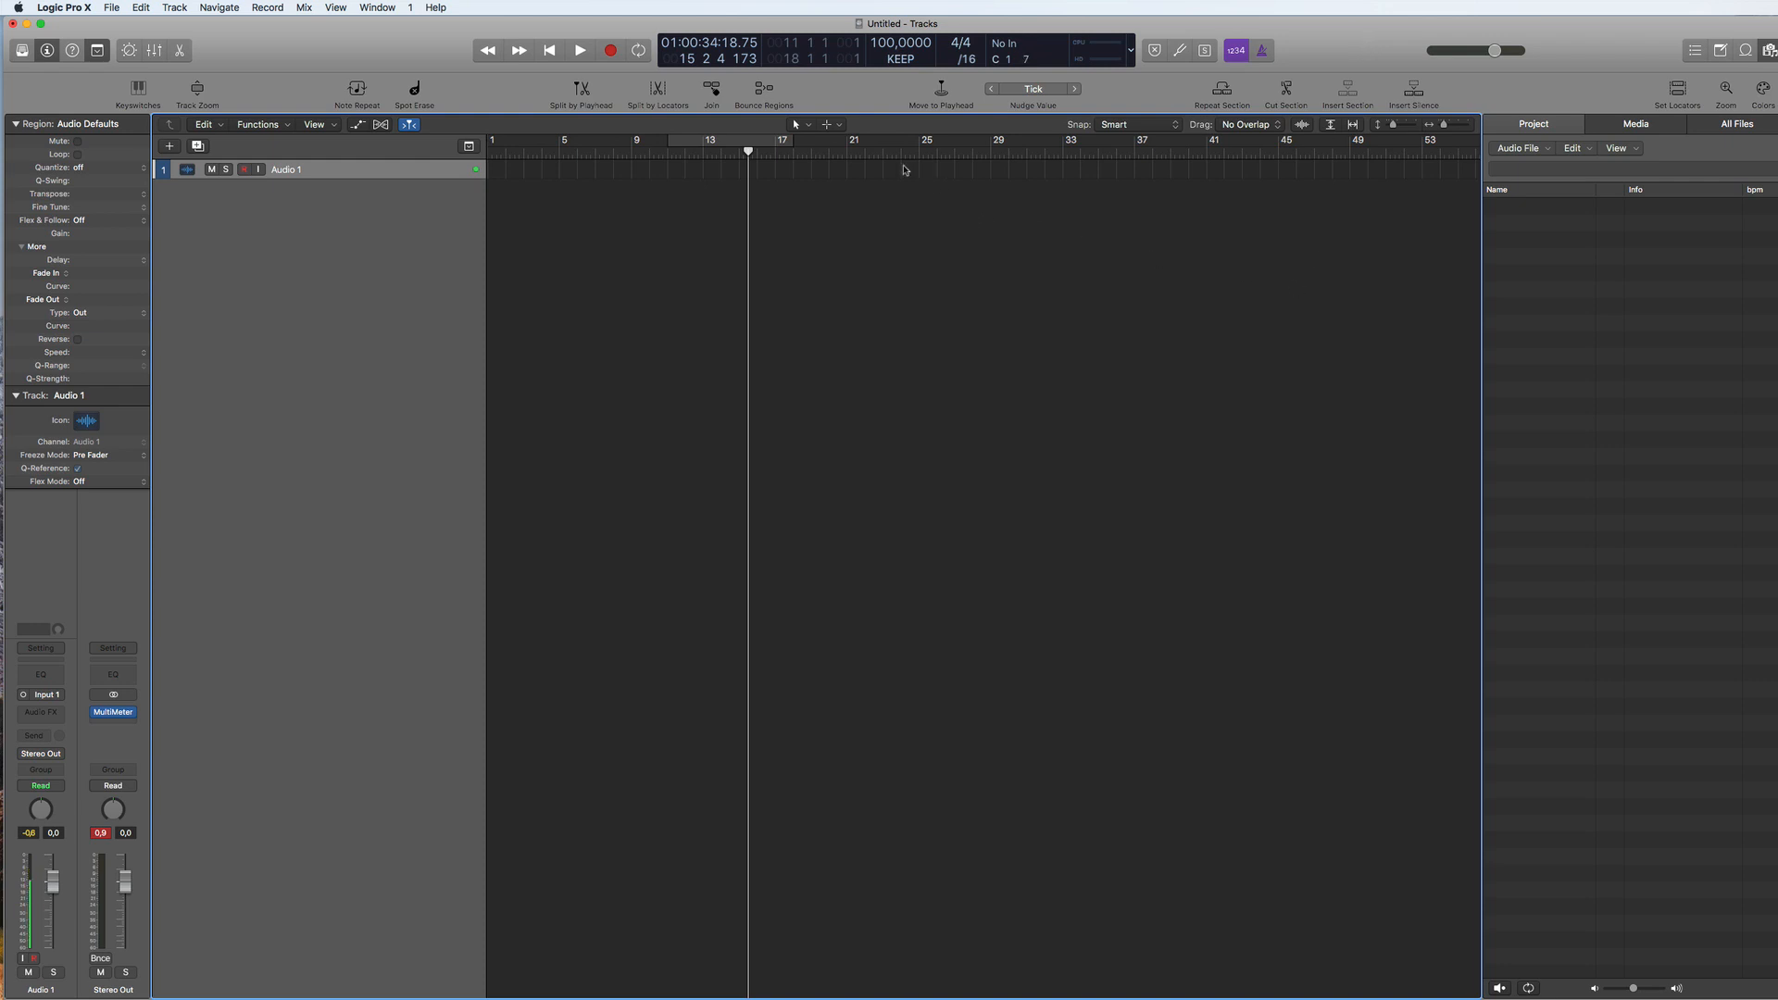
{"action": "mouse_move", "coordinate": [900, 43]}
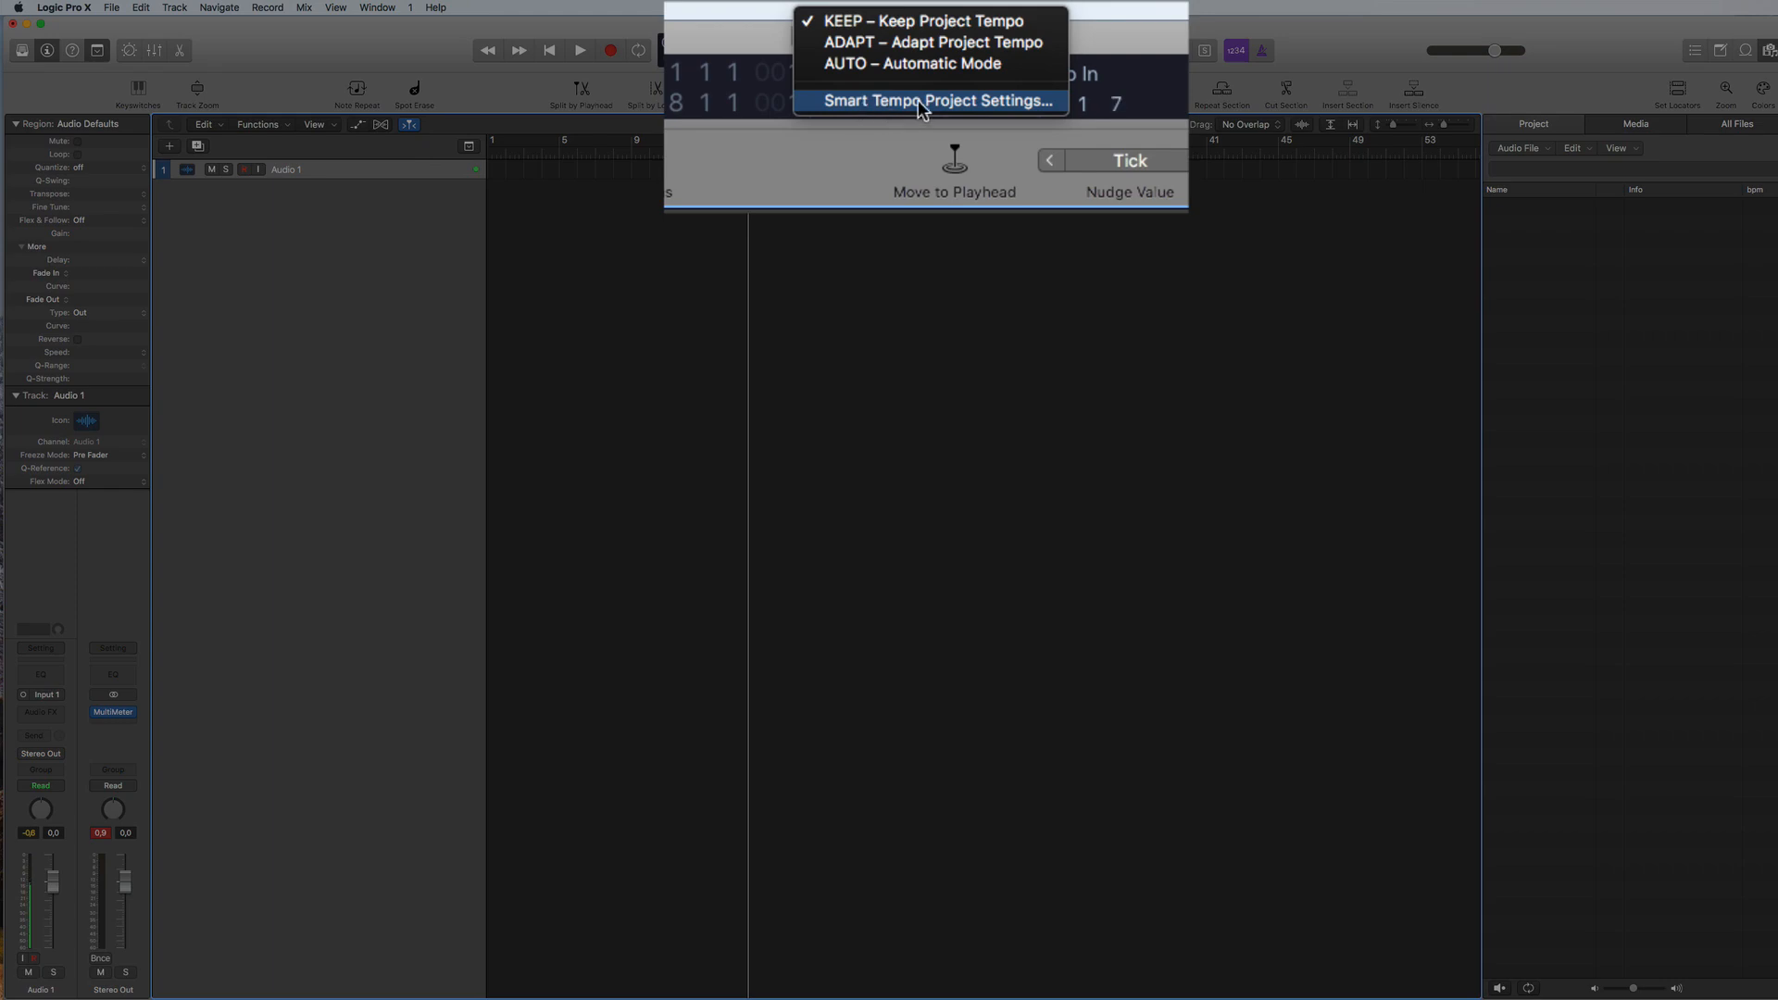
Step: In Smart Tempo settings, set imported audio files to Flex & Follow On and keep the project tempo
{"action": "left_click", "coordinate": [934, 100]}
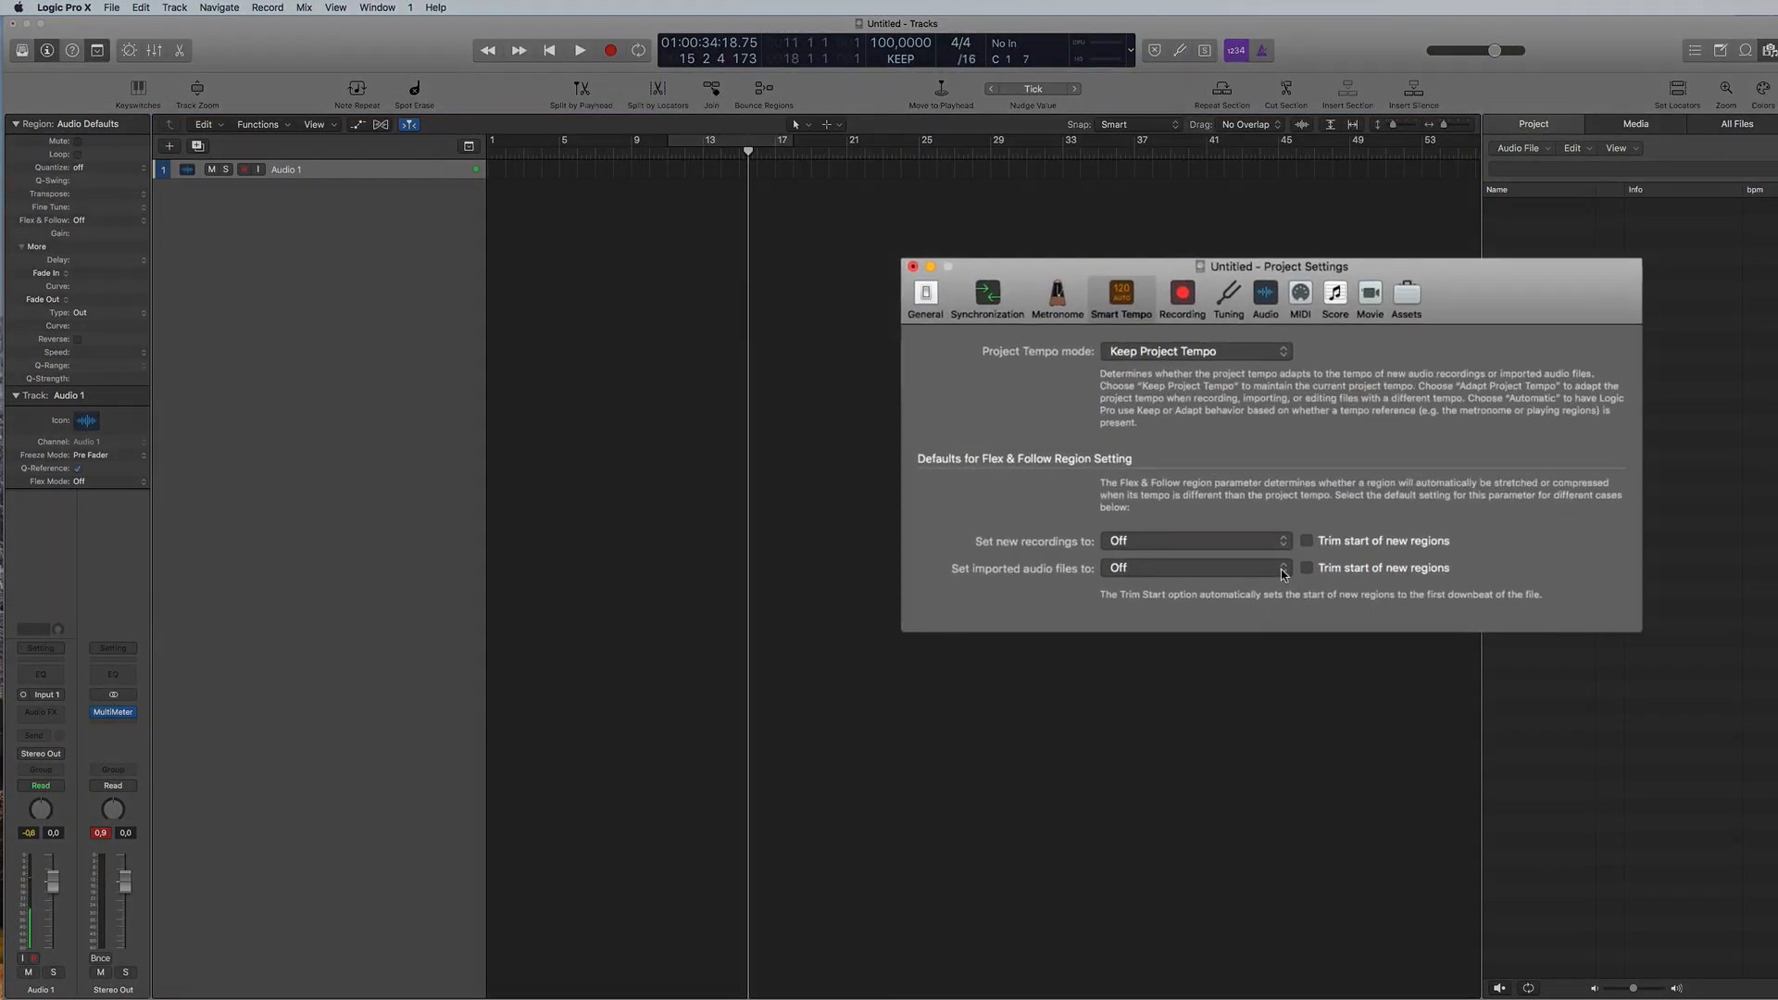
{"action": "left_click", "coordinate": [1195, 566]}
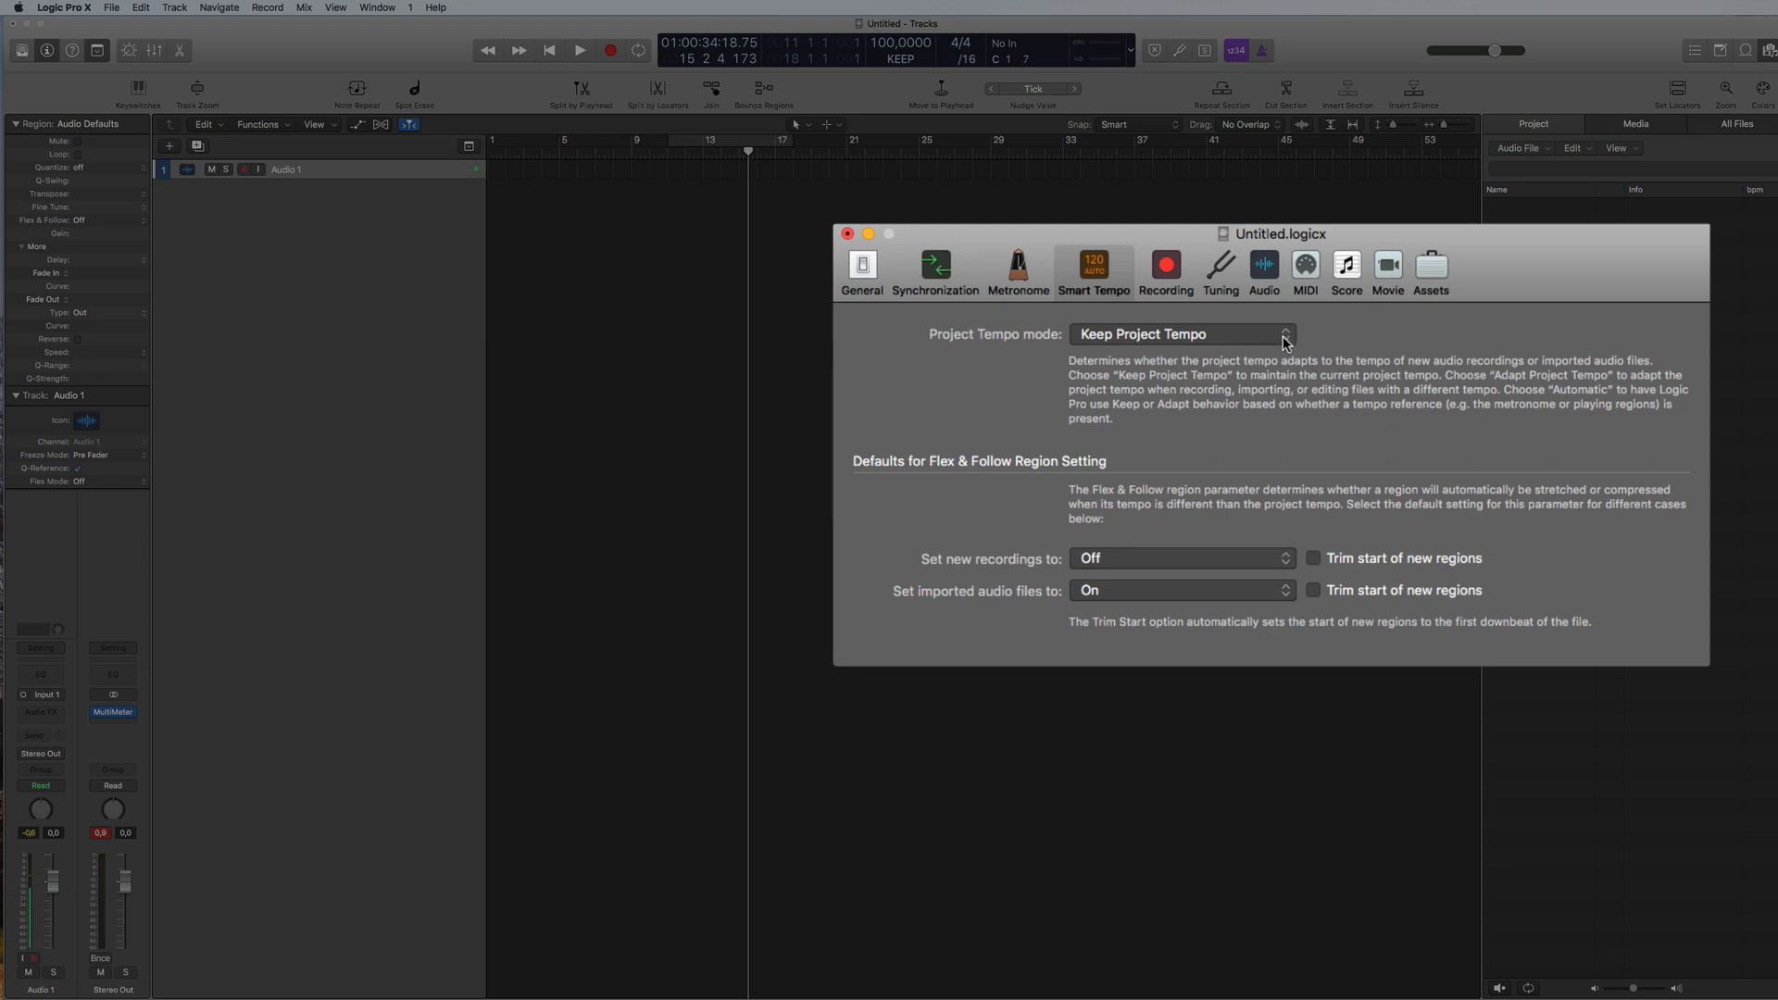
{"action": "left_click", "coordinate": [1179, 333]}
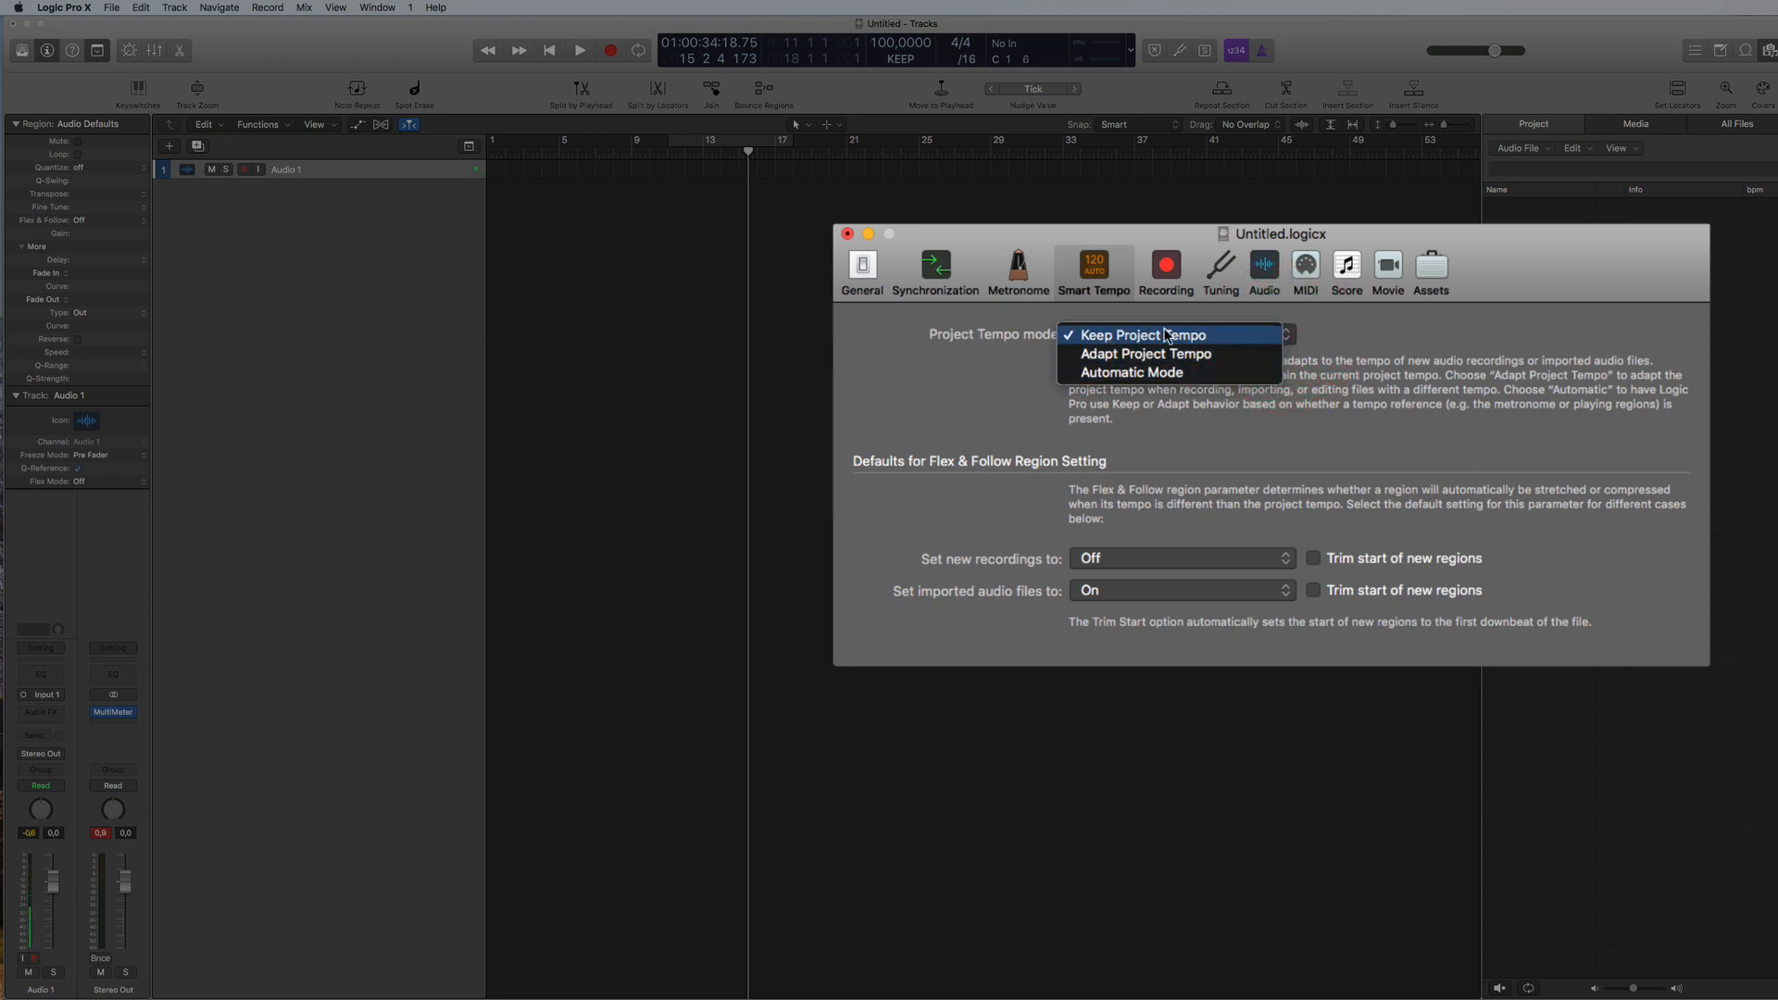
{"action": "left_click", "coordinate": [1143, 336]}
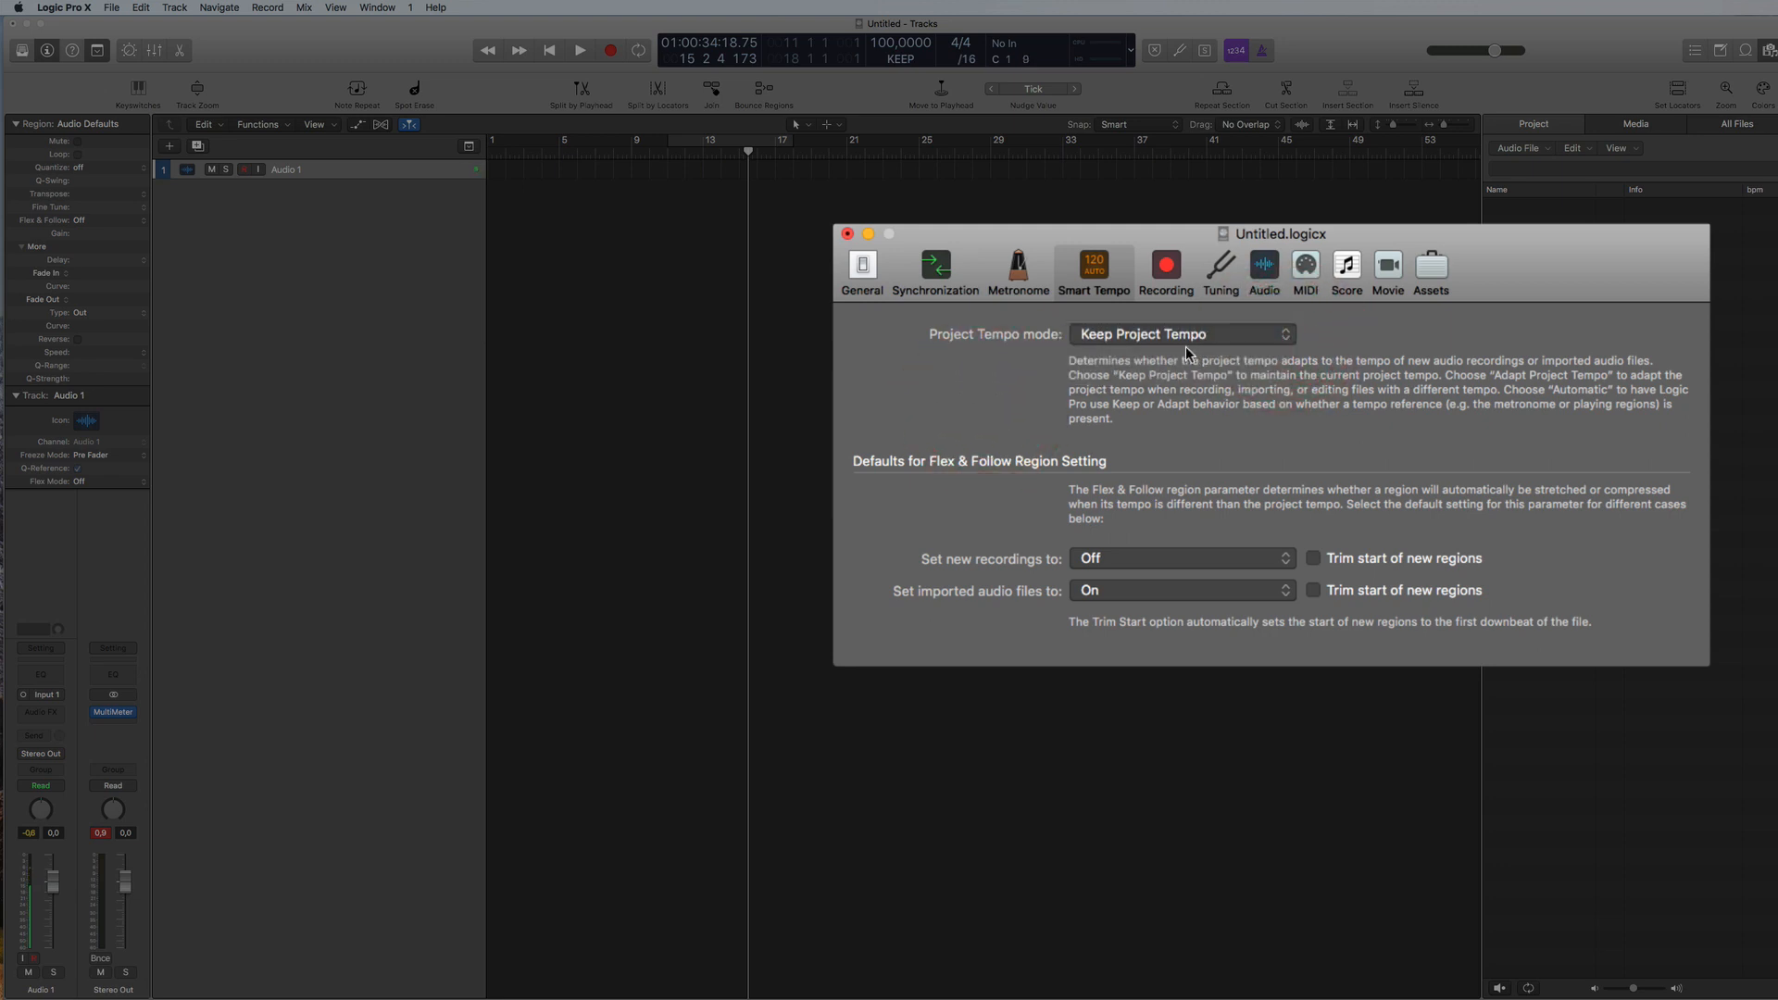
{"action": "mouse_move", "coordinate": [1235, 595]}
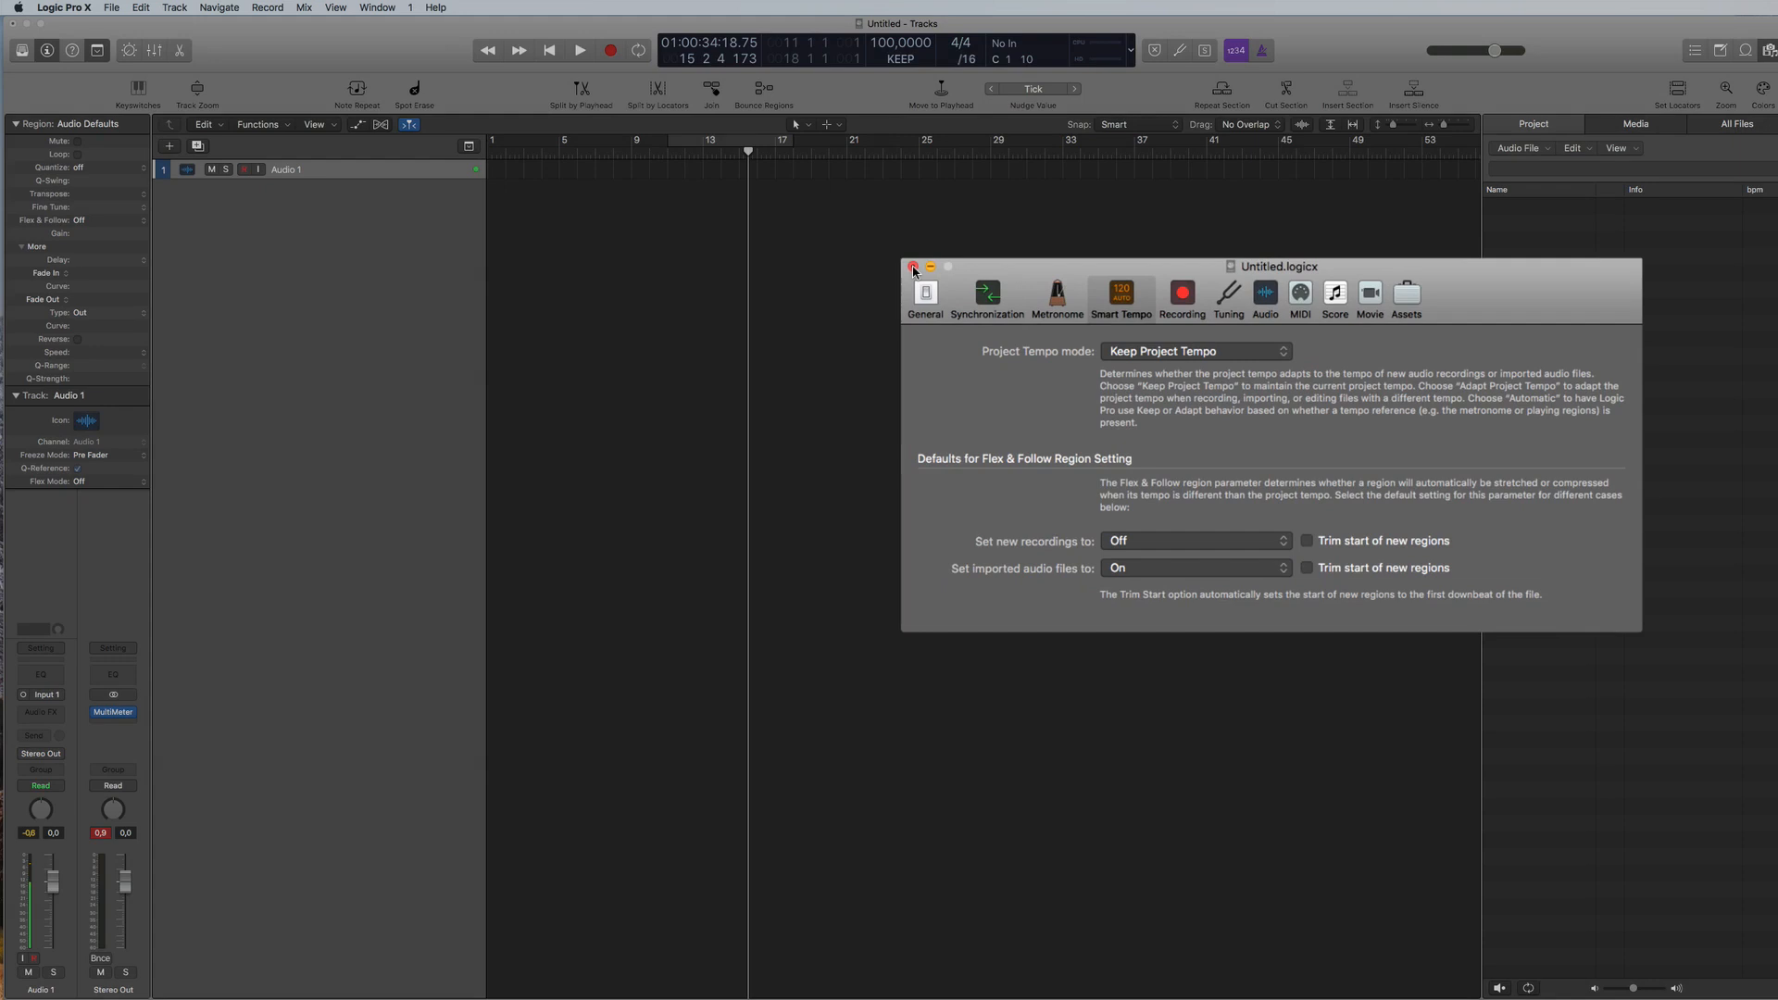
{"action": "left_click", "coordinate": [913, 266]}
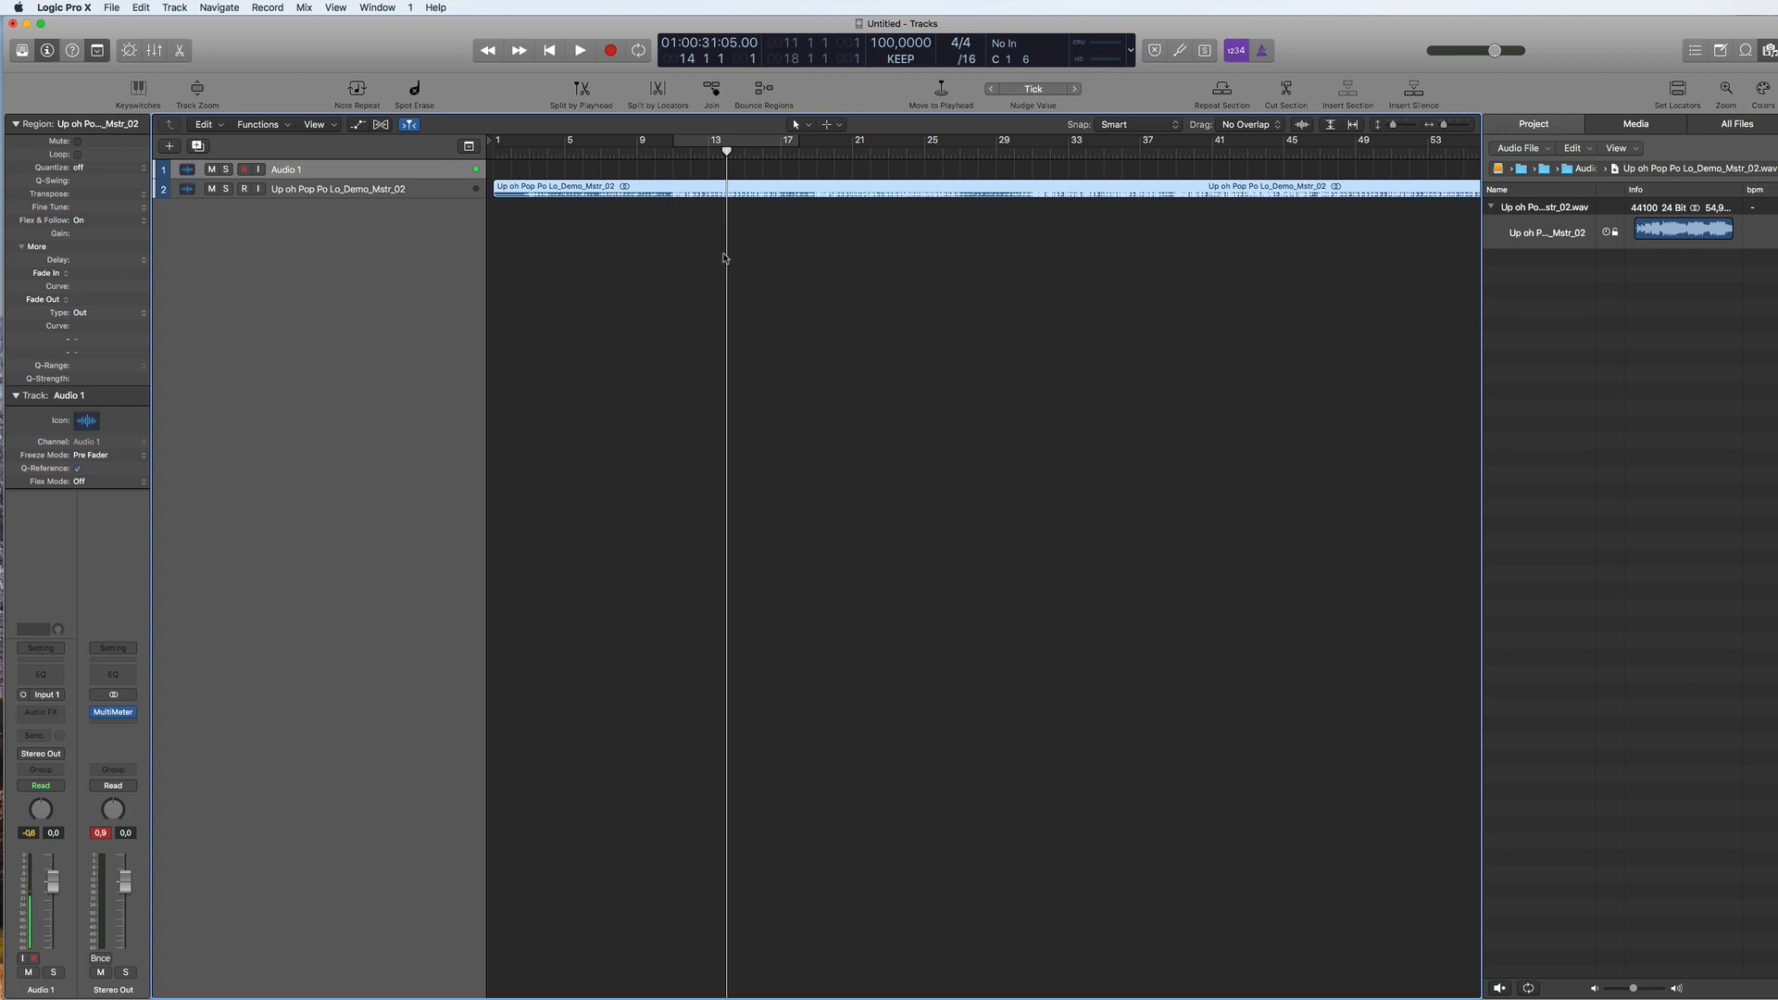
Step: Start playback so the imported Up oh Pop Po Lo_Demo_Mstr_02 track plays at project tempo
{"action": "left_click", "coordinate": [578, 50]}
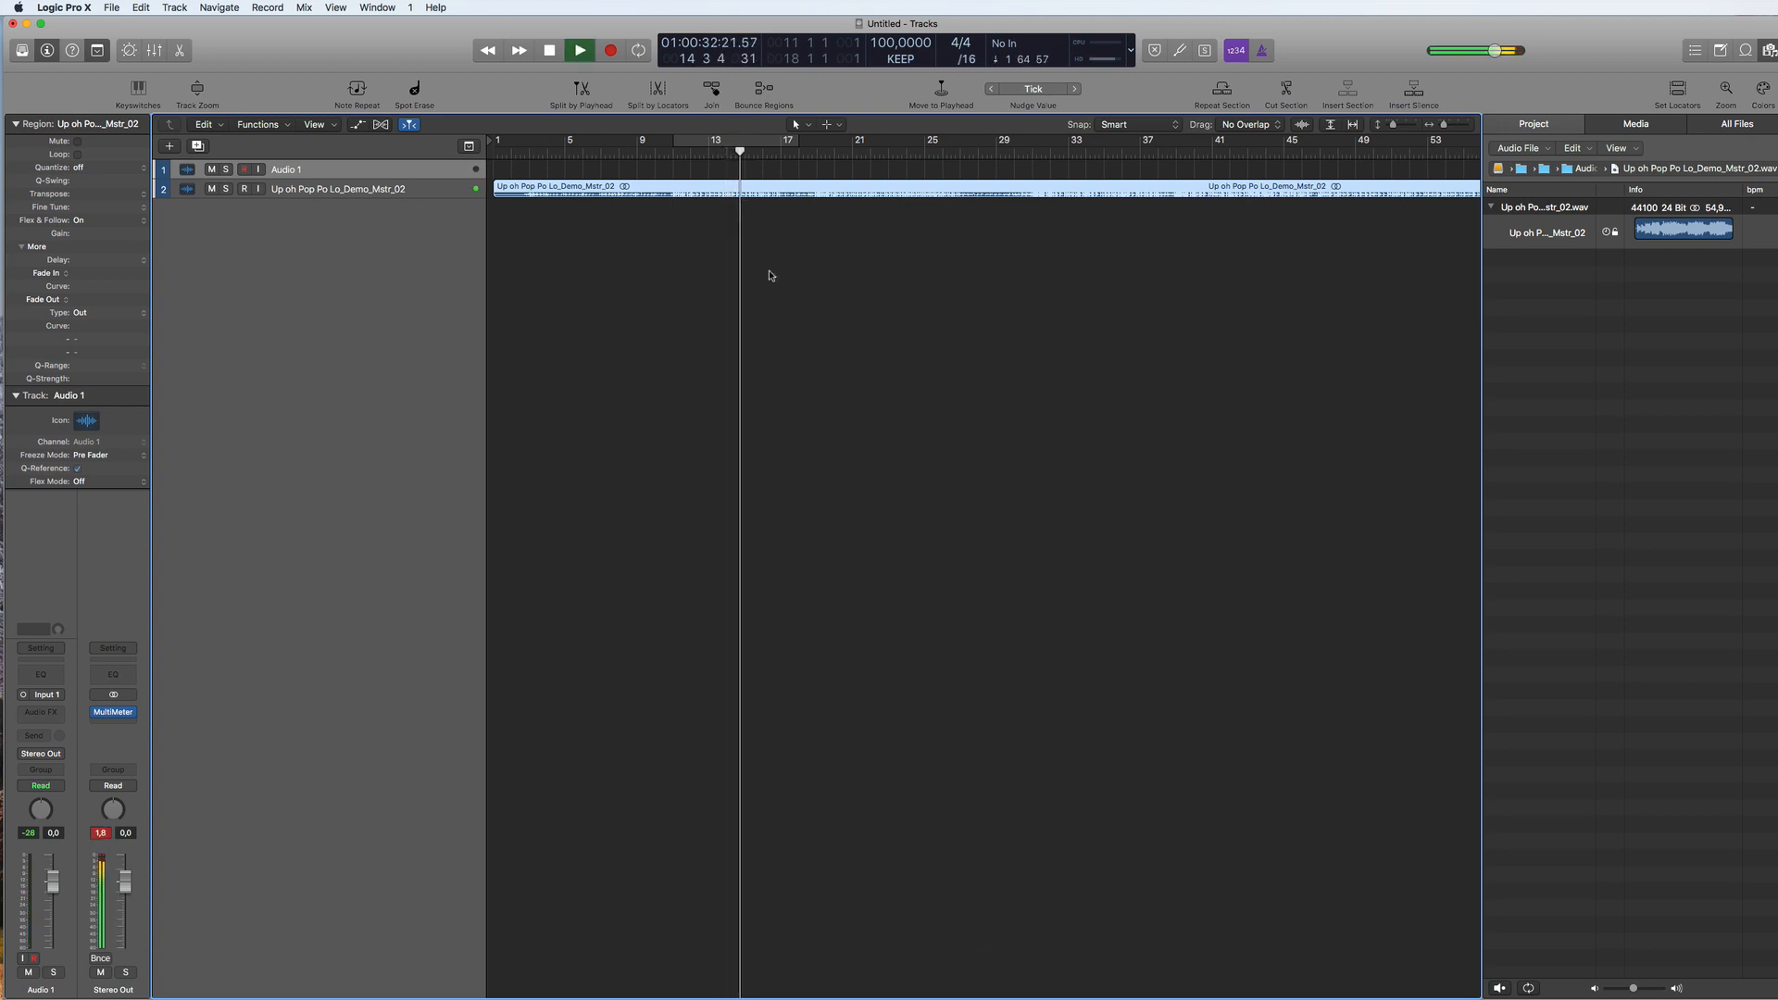